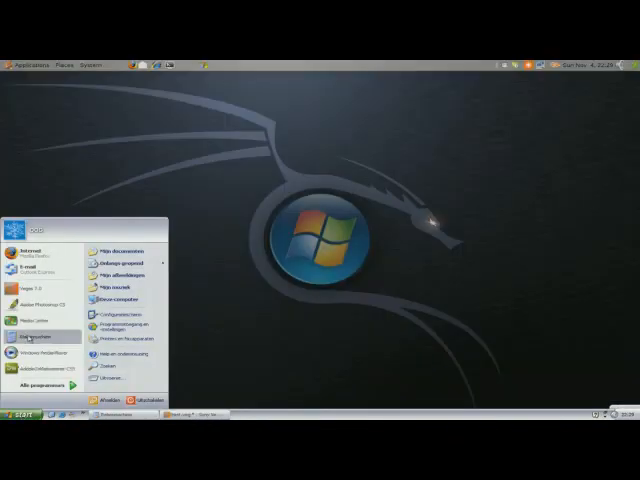
- Launch Adobe Photoshop from the start menu so its splash screen begins loading
{"action": "left_click", "coordinate": [38, 304]}
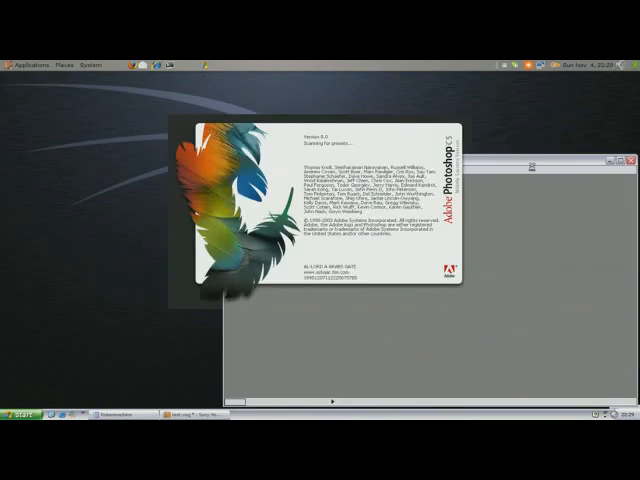